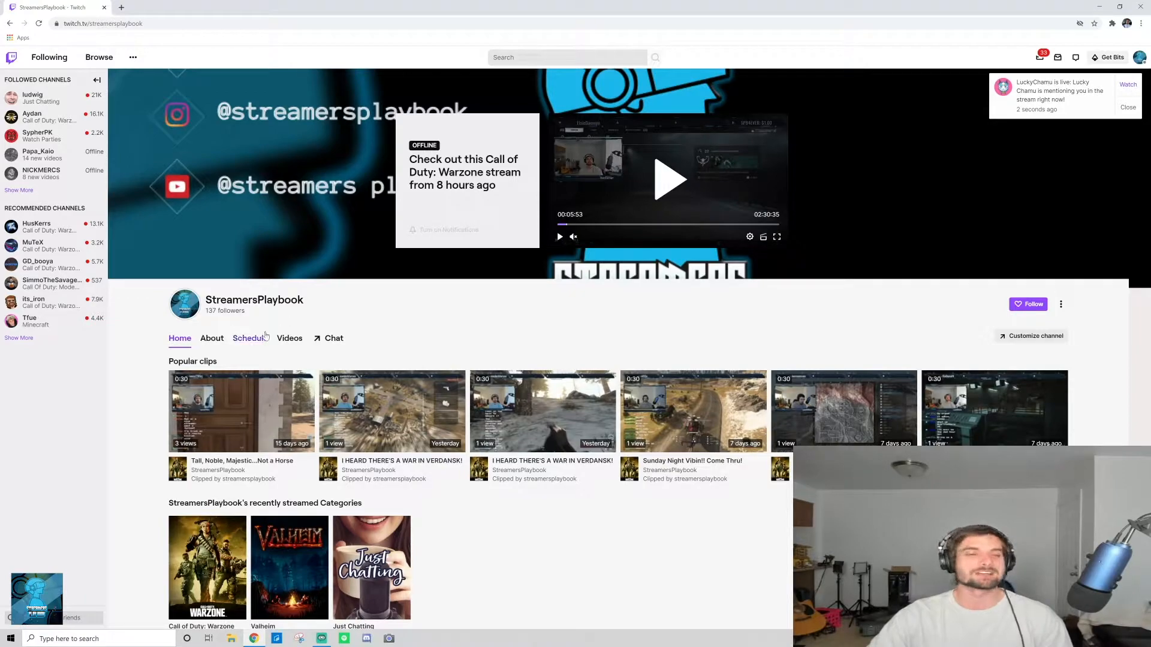
Browse the channel's stream schedule two weeks ahead, then return to the channel home page.
{"action": "left_click", "coordinate": [249, 337]}
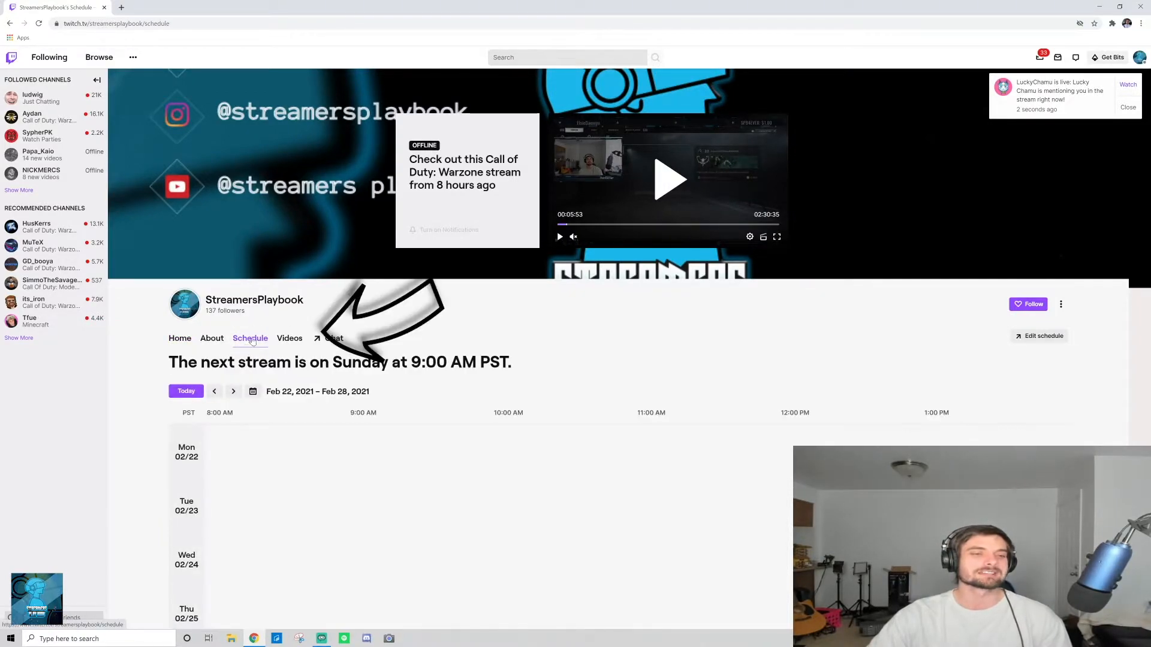
{"action": "scroll", "scroll_direction": "down", "scroll_amount": 3}
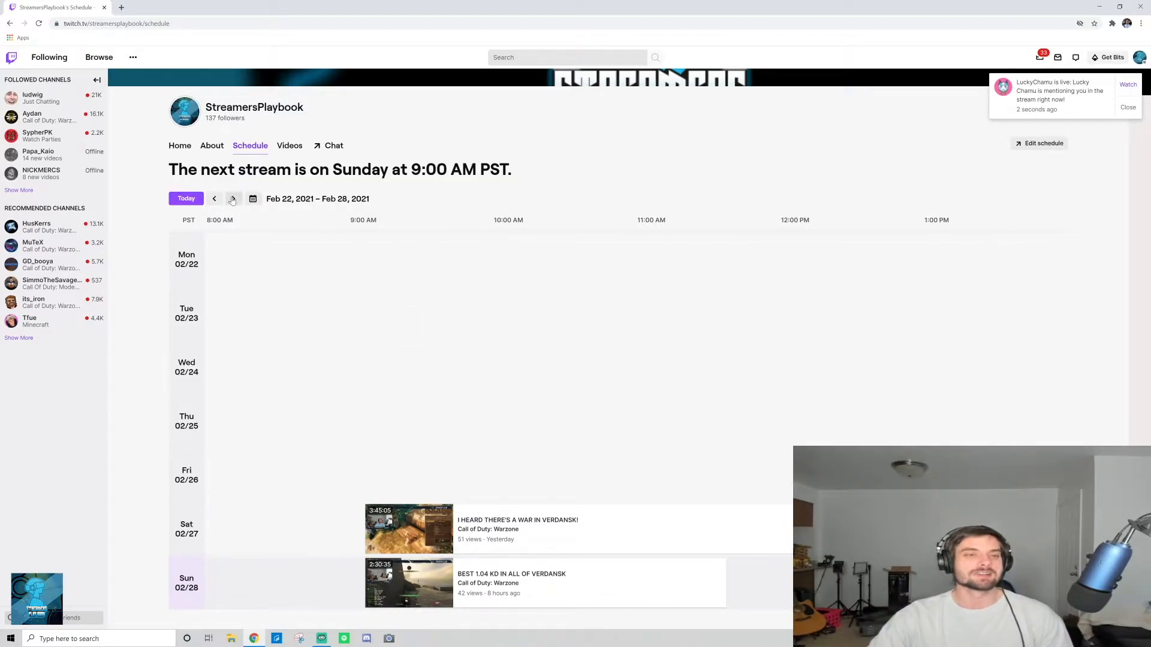
{"action": "left_click", "coordinate": [233, 199]}
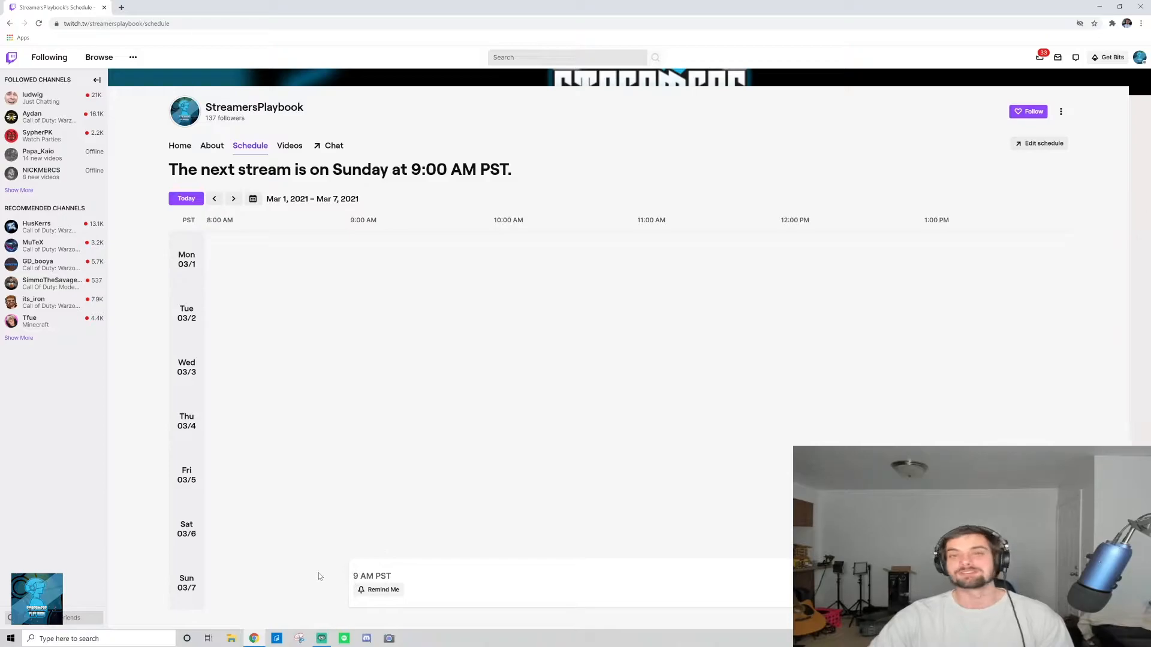
{"action": "left_click", "coordinate": [233, 199]}
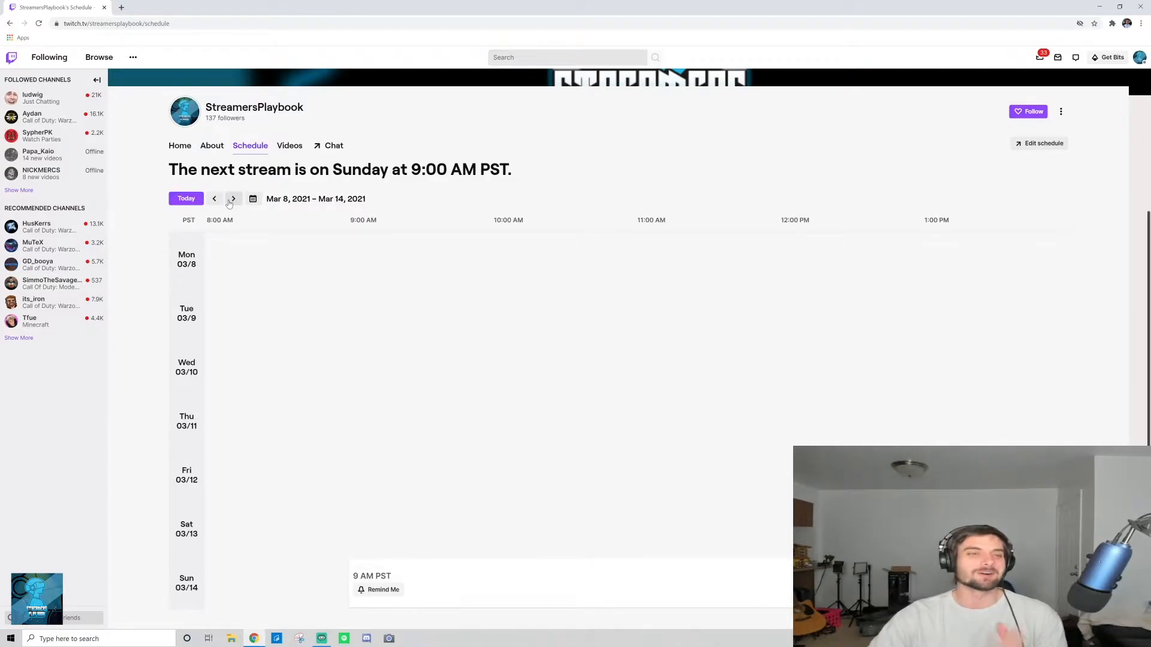
{"action": "left_click", "coordinate": [213, 199]}
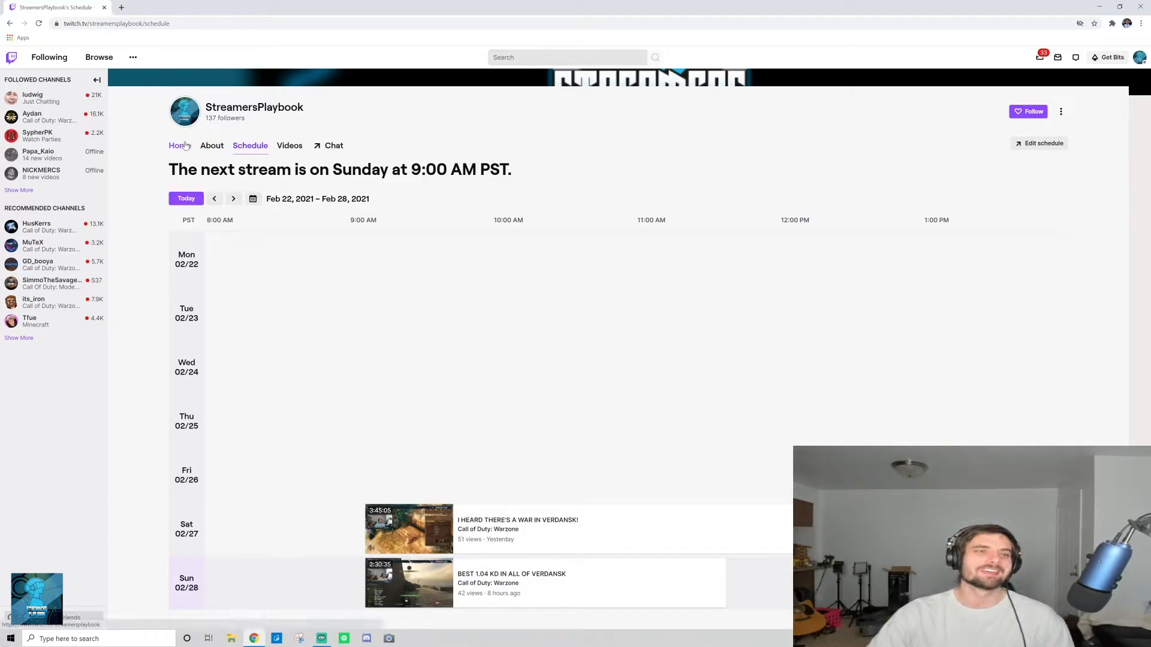
{"action": "left_click", "coordinate": [177, 145]}
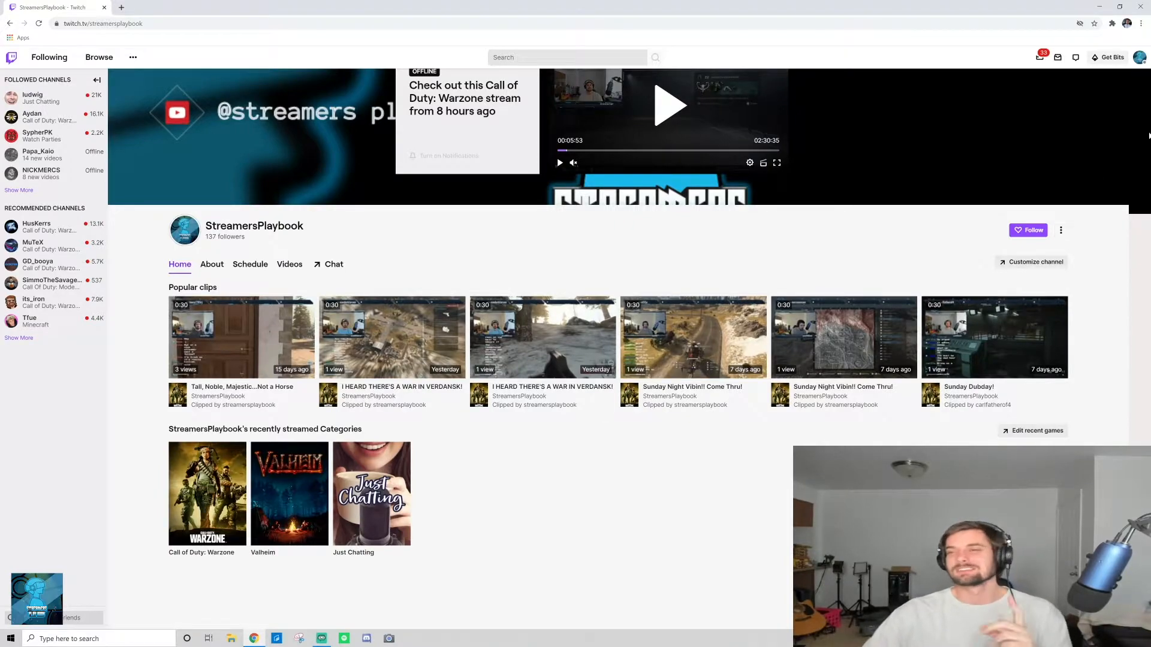
Go to the Creator Dashboard's Channel settings page from the account menu.
{"action": "left_click", "coordinate": [1140, 58]}
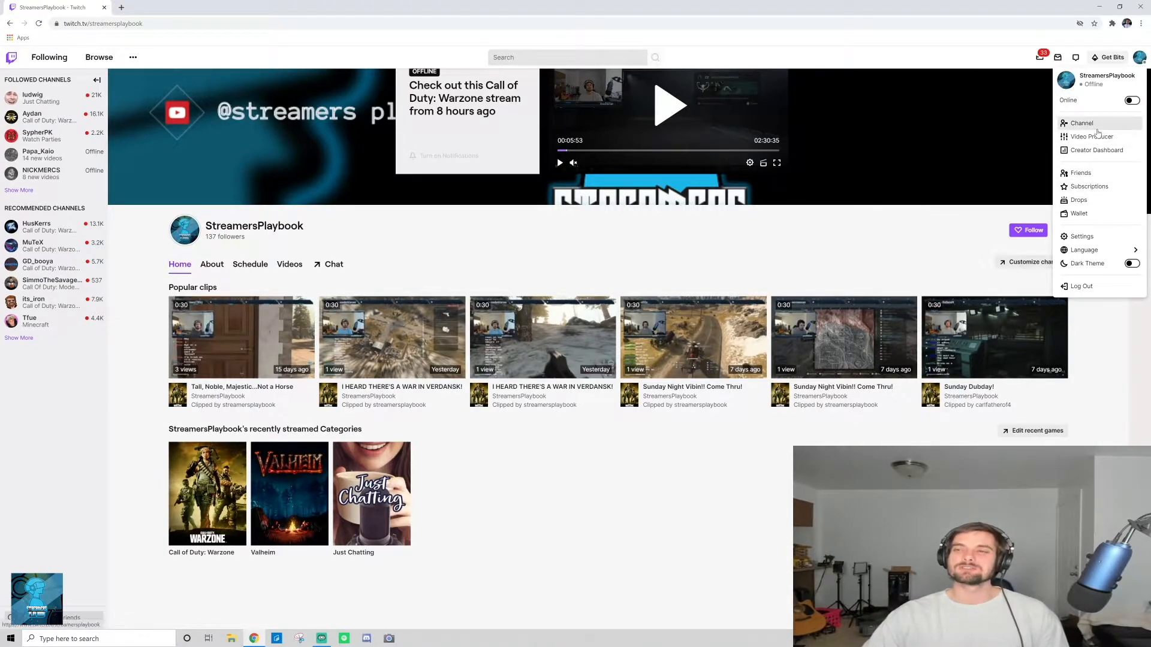
{"action": "left_click", "coordinate": [1096, 150]}
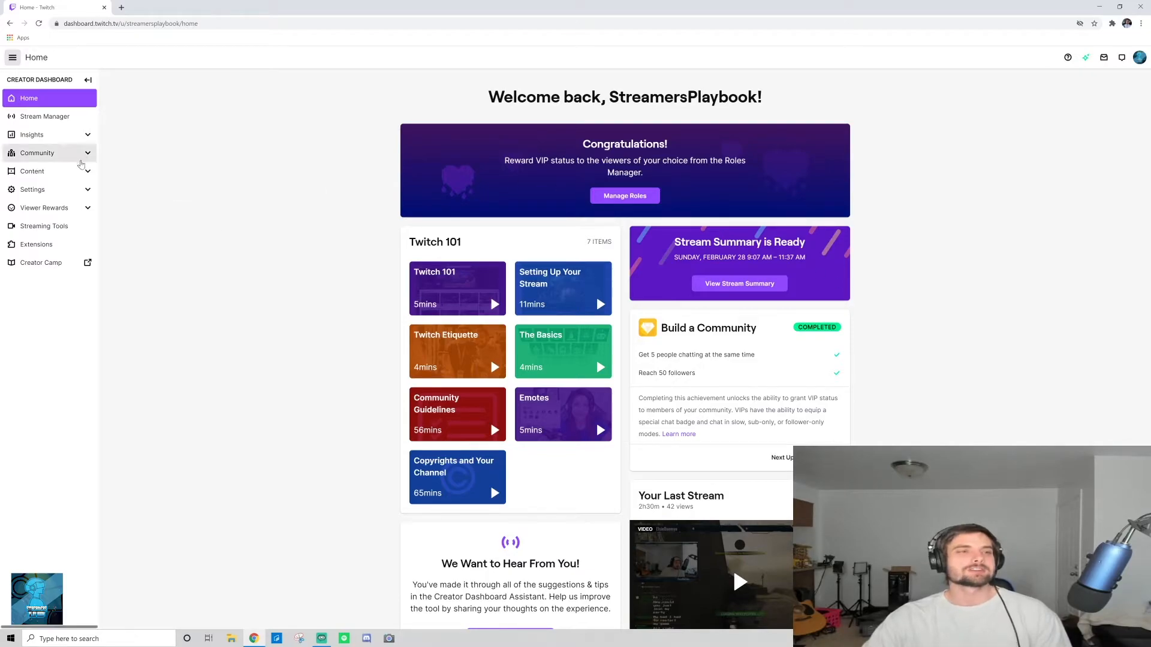
{"action": "mouse_move", "coordinate": [33, 189]}
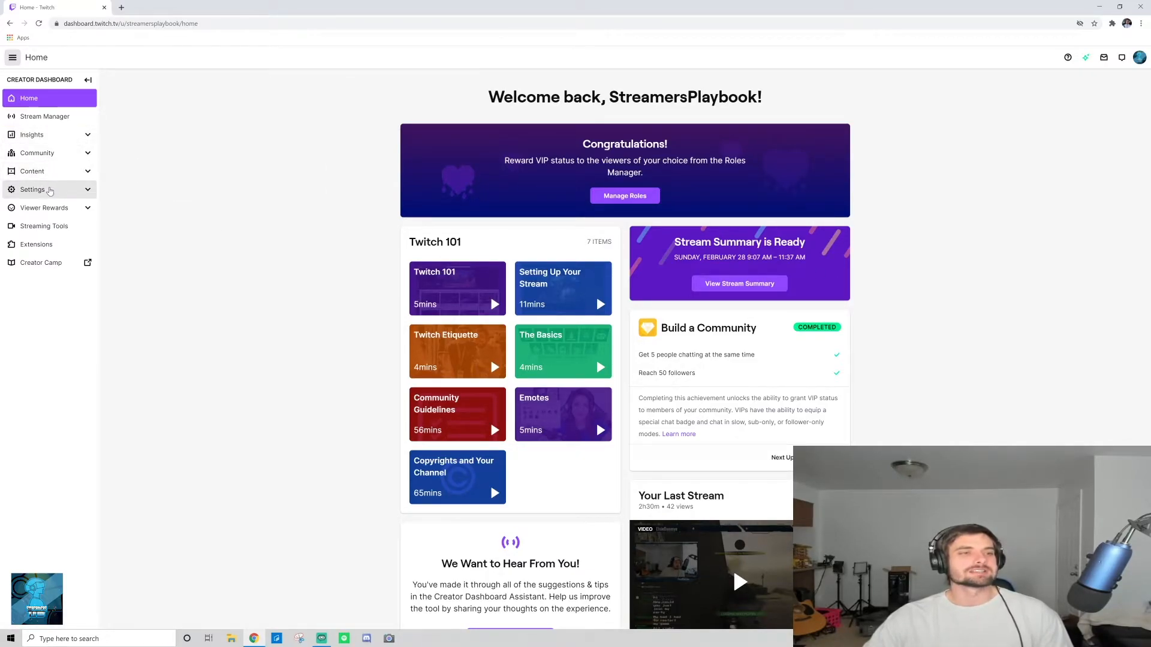
{"action": "left_click", "coordinate": [33, 189]}
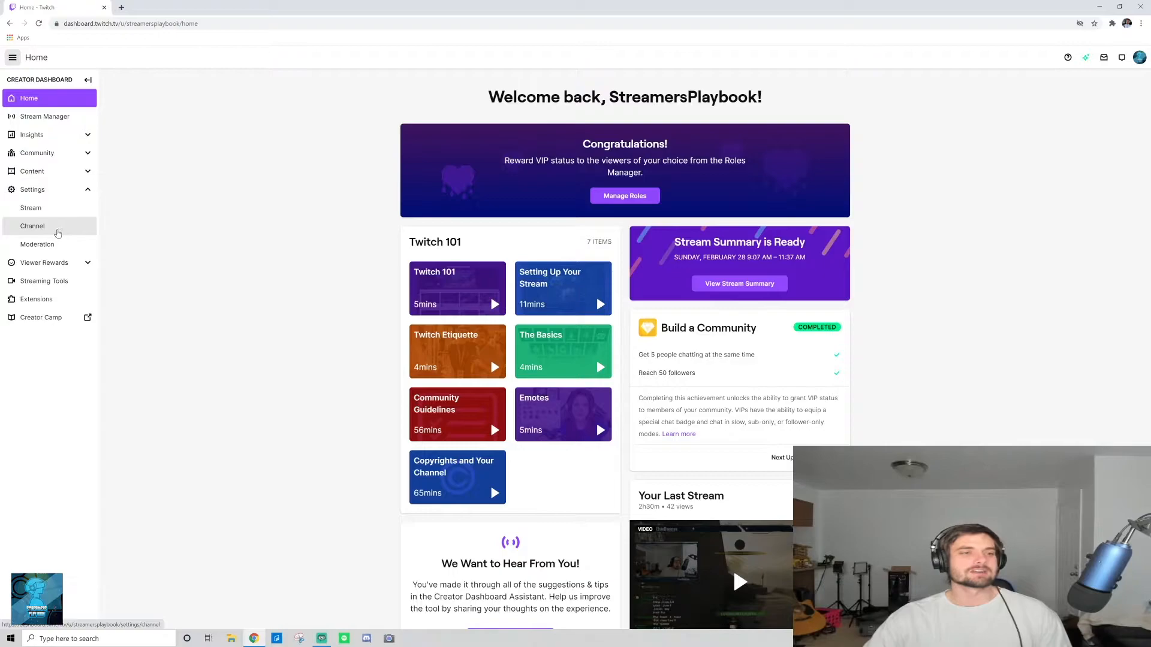
{"action": "left_click", "coordinate": [32, 226]}
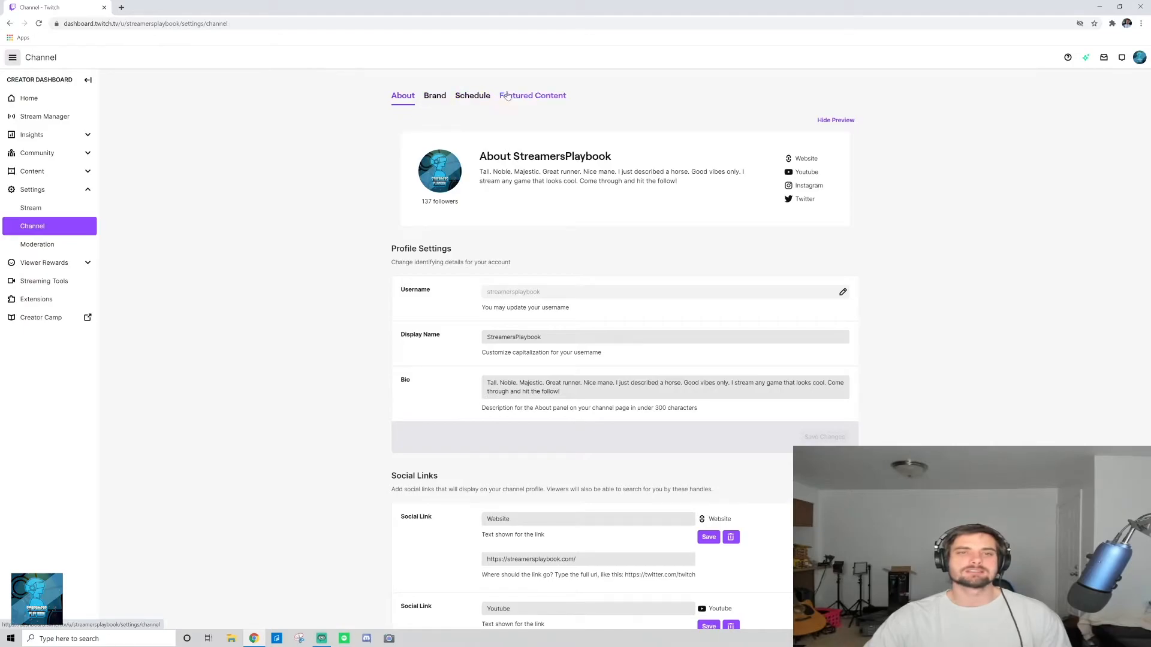
On the Schedule tab, review the Sunday 9:00 AM stream unchanged, then begin adding a stream.
{"action": "left_click", "coordinate": [472, 95]}
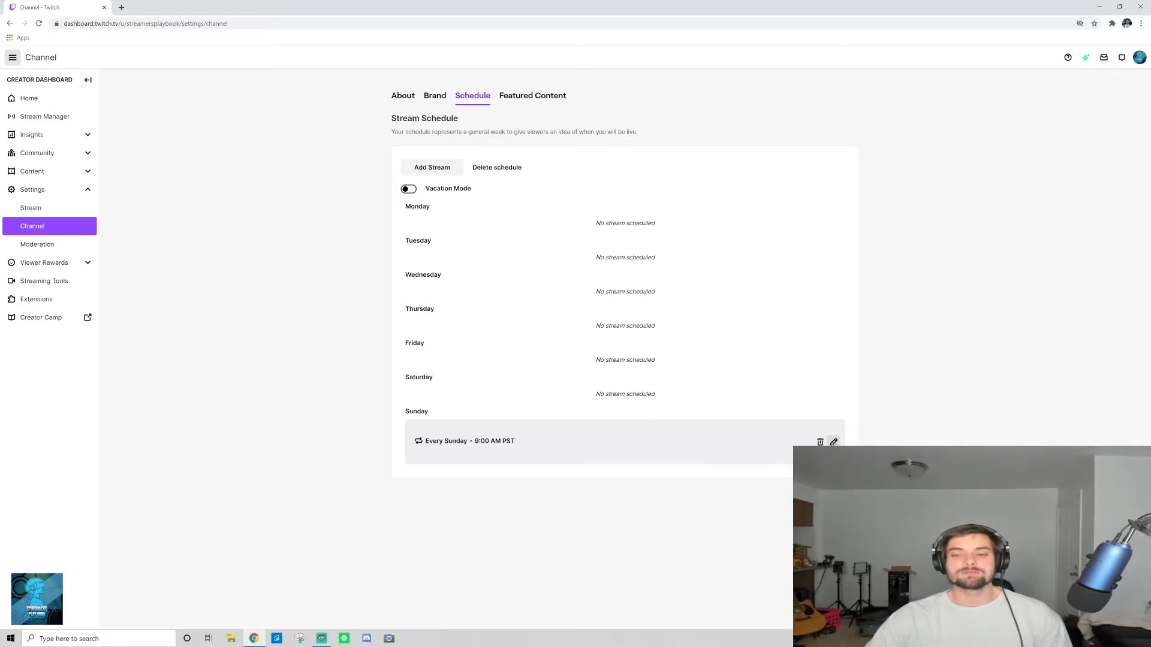
{"action": "left_click", "coordinate": [834, 442]}
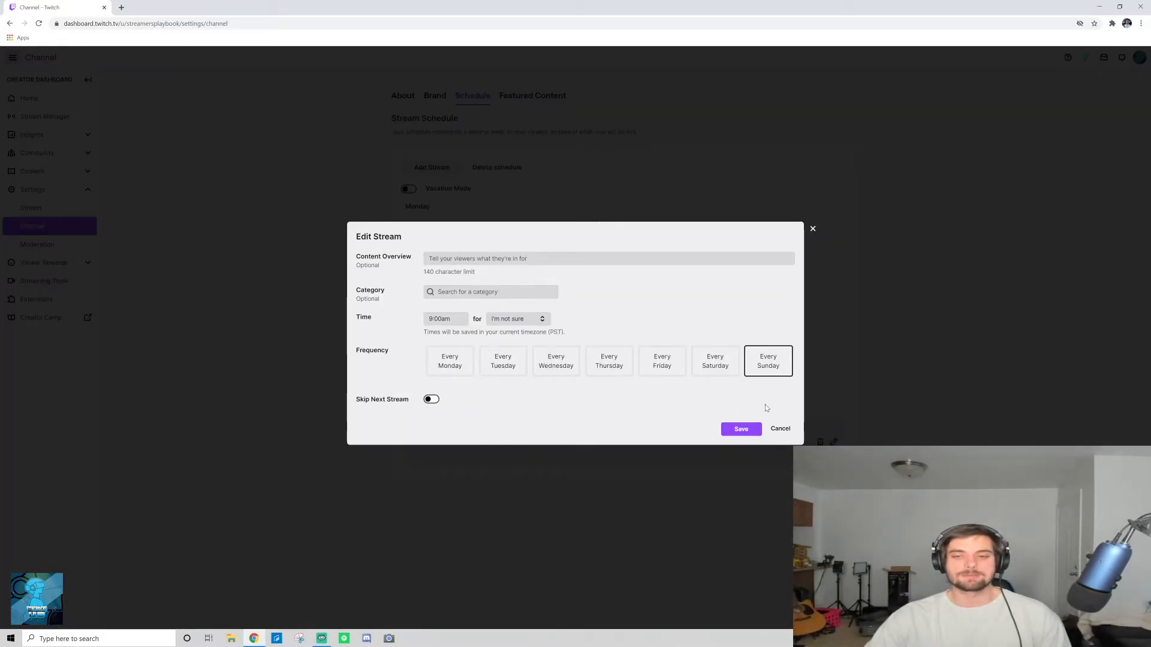
{"action": "left_click", "coordinate": [741, 429]}
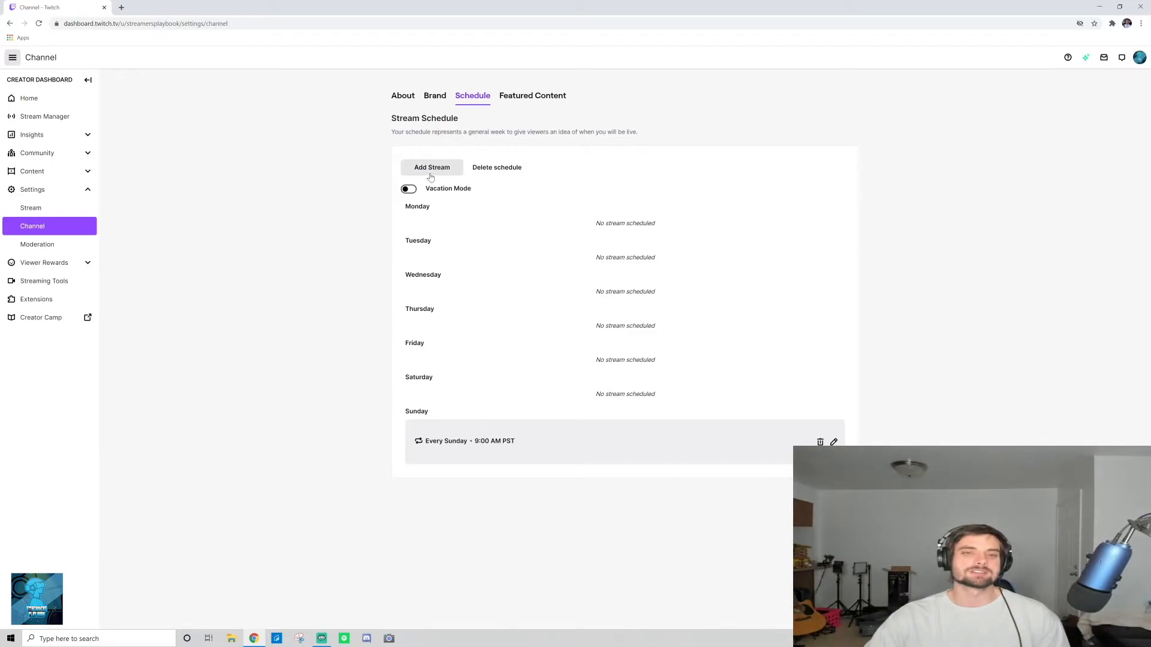
{"action": "left_click", "coordinate": [431, 166]}
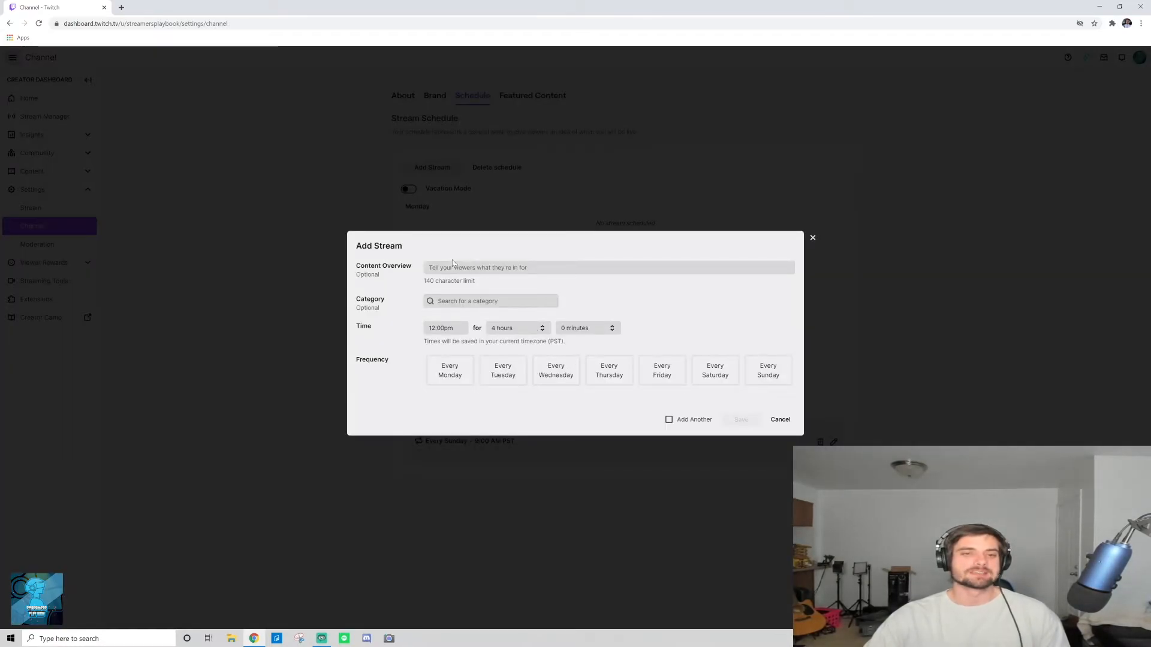
Save a new stream starting 9:00am, length 'I'm not sure', repeating every Saturday.
{"action": "left_click", "coordinate": [608, 268]}
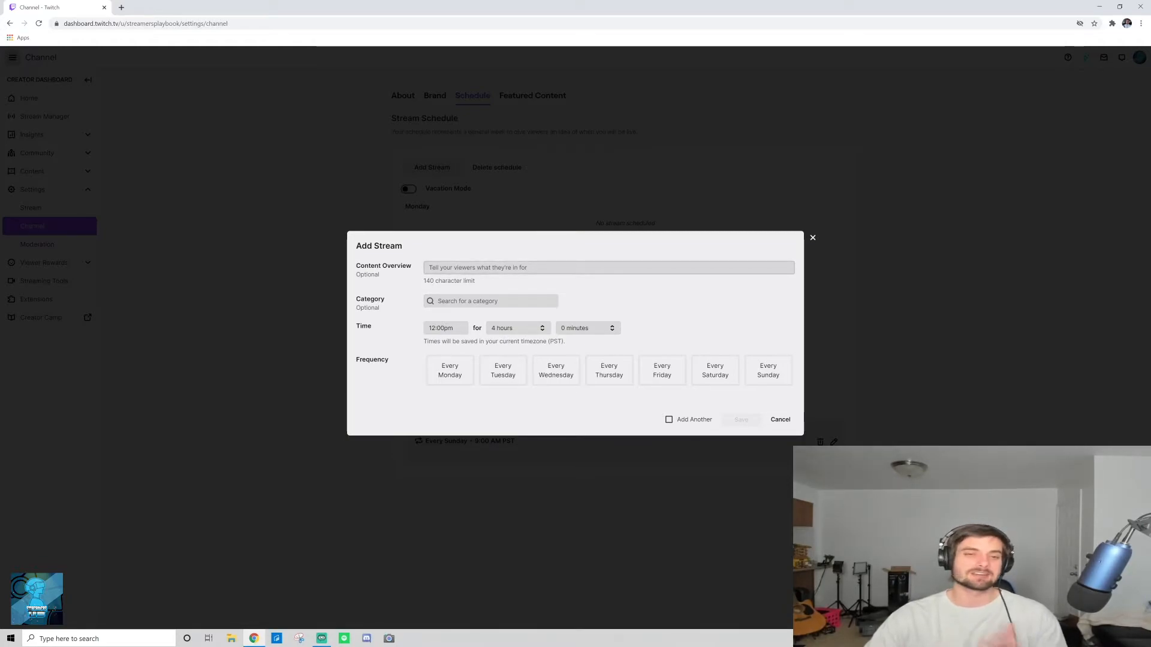
{"action": "left_click", "coordinate": [608, 268]}
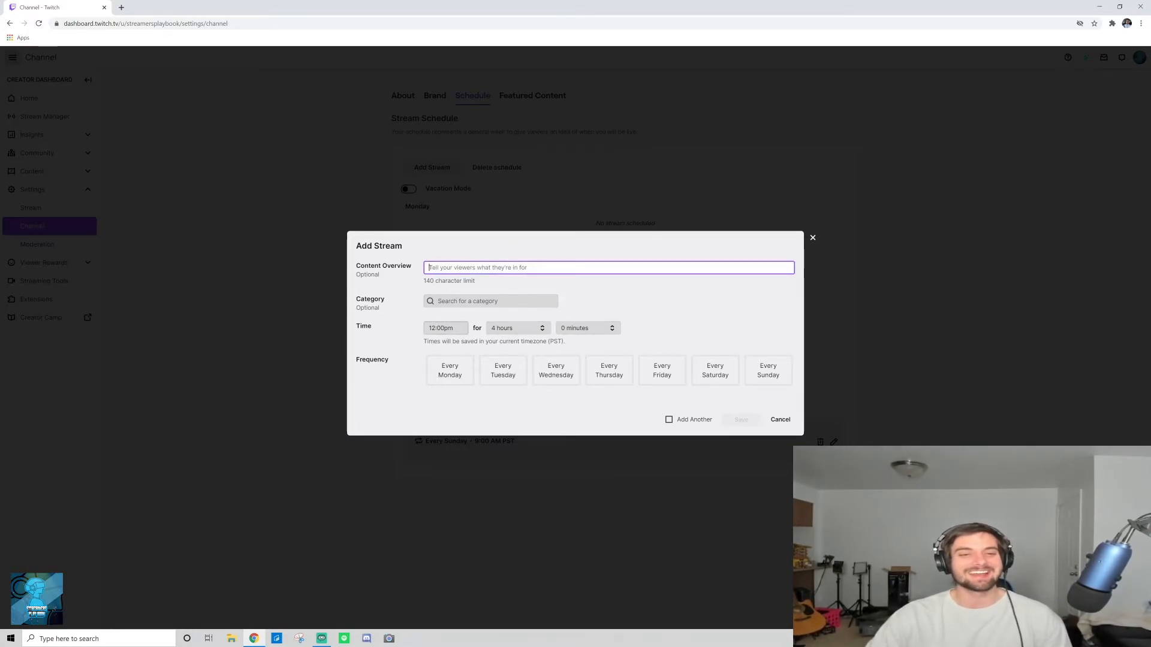
{"action": "left_click", "coordinate": [444, 328]}
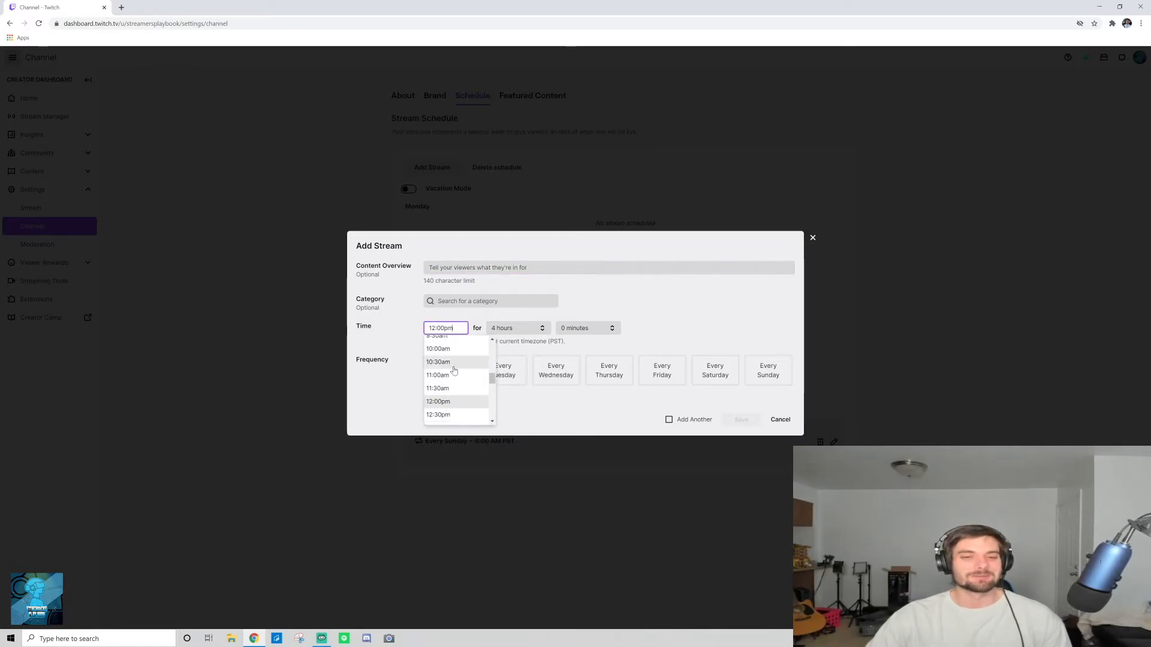
{"action": "left_click", "coordinate": [438, 336]}
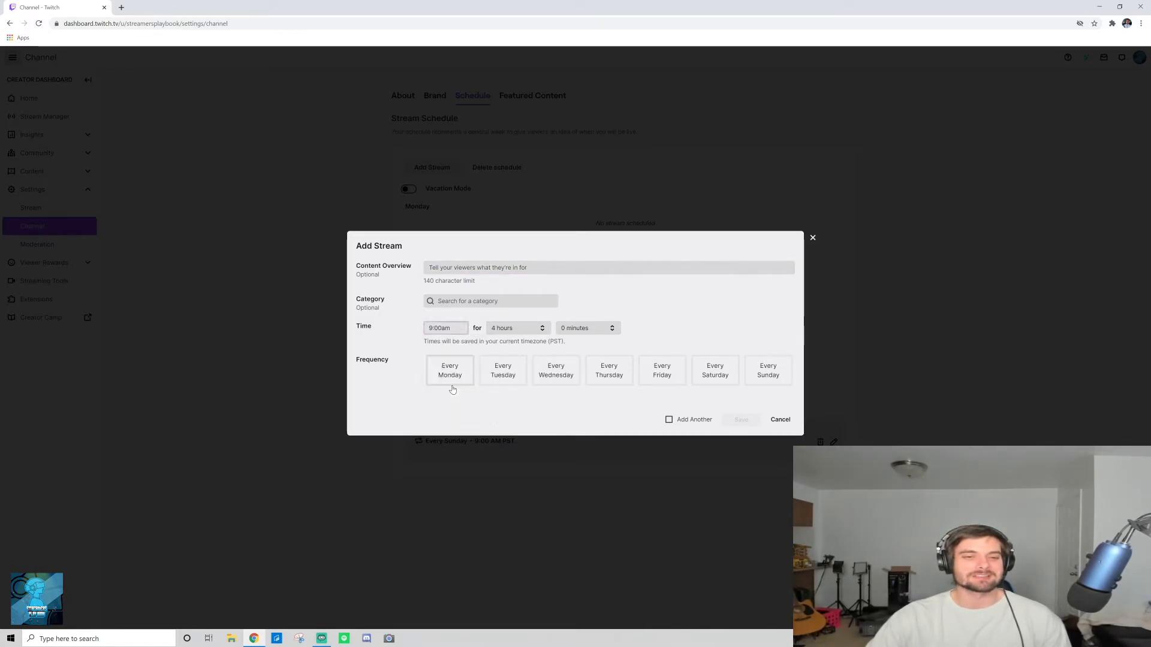
{"action": "left_click", "coordinate": [517, 327]}
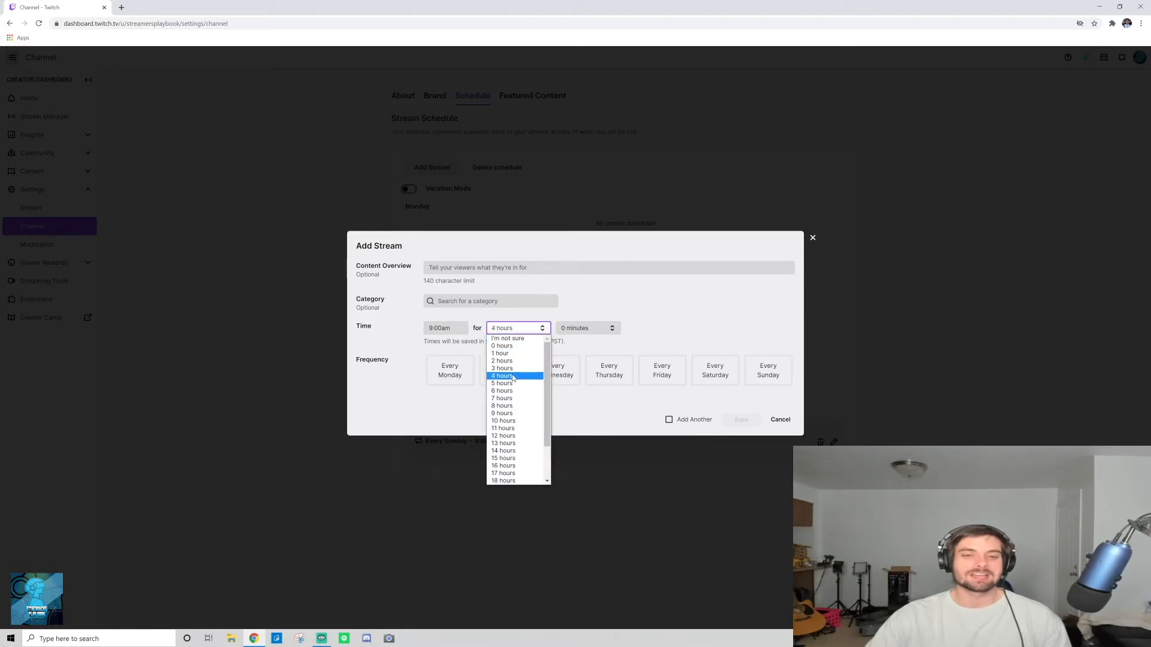
{"action": "scroll", "scroll_direction": "down", "scroll_amount": 3}
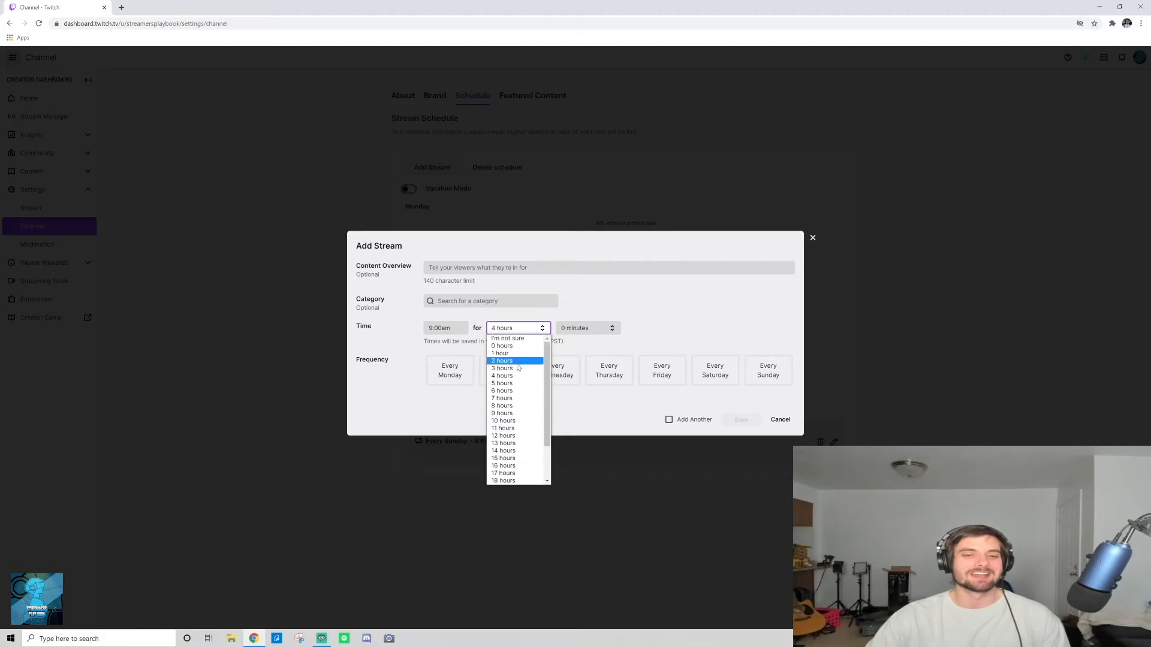
{"action": "left_click", "coordinate": [507, 338]}
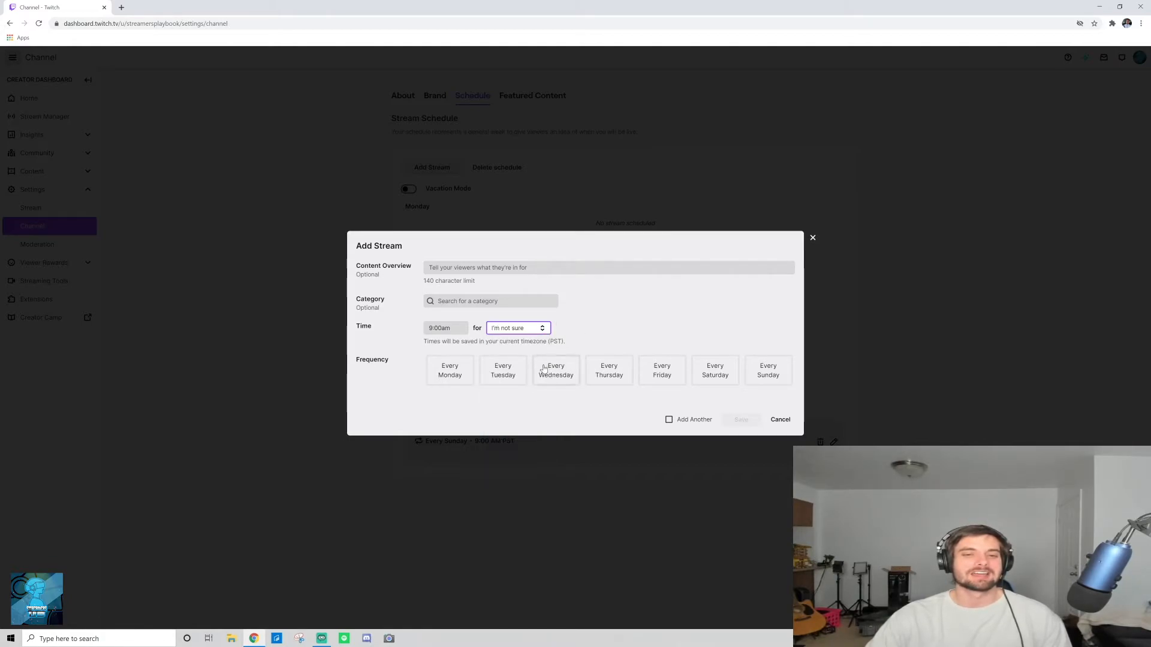
{"action": "left_click", "coordinate": [714, 370]}
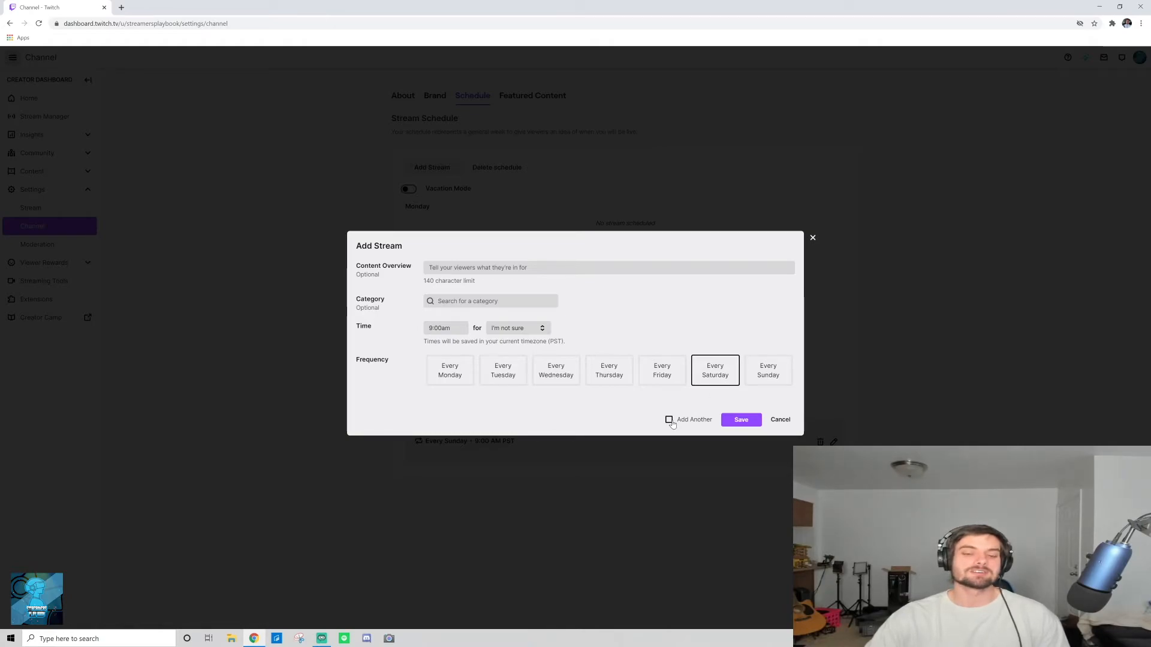
{"action": "mouse_move", "coordinate": [743, 398]}
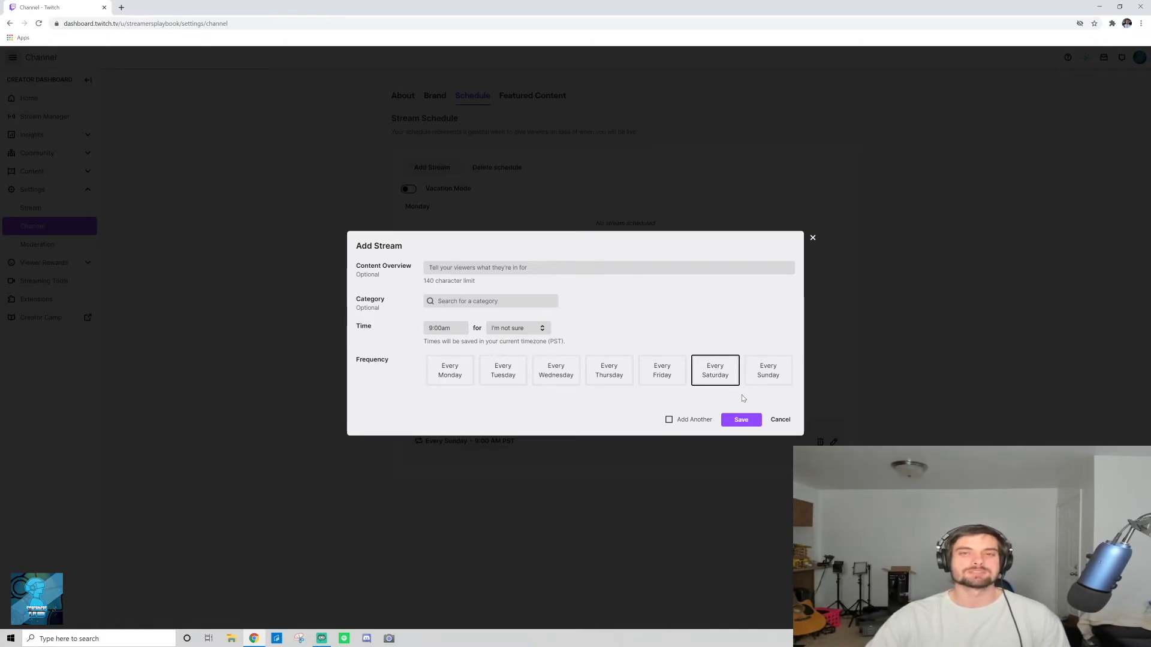
{"action": "left_click", "coordinate": [741, 419]}
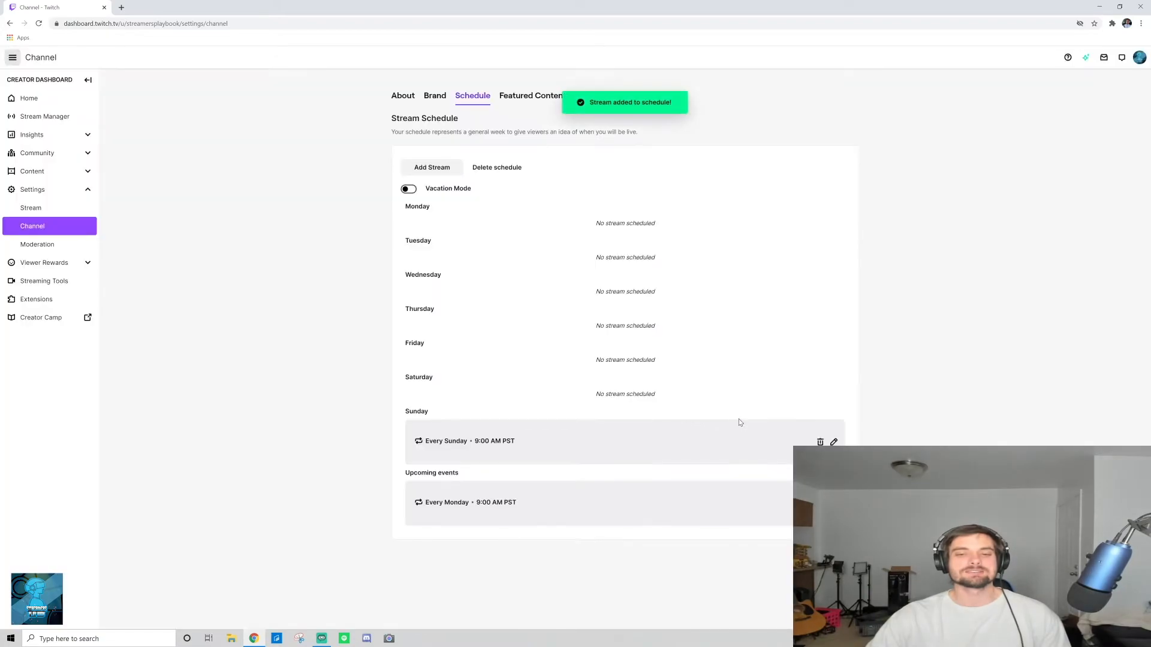
{"action": "mouse_move", "coordinate": [459, 511]}
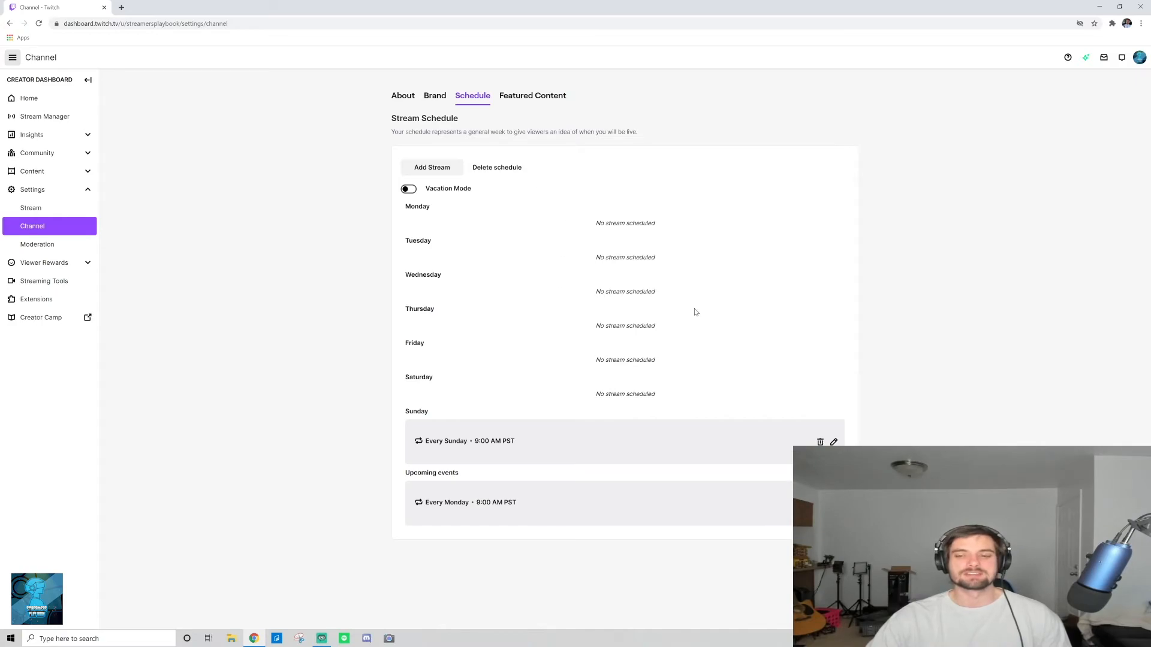
{"action": "mouse_move", "coordinate": [641, 315]}
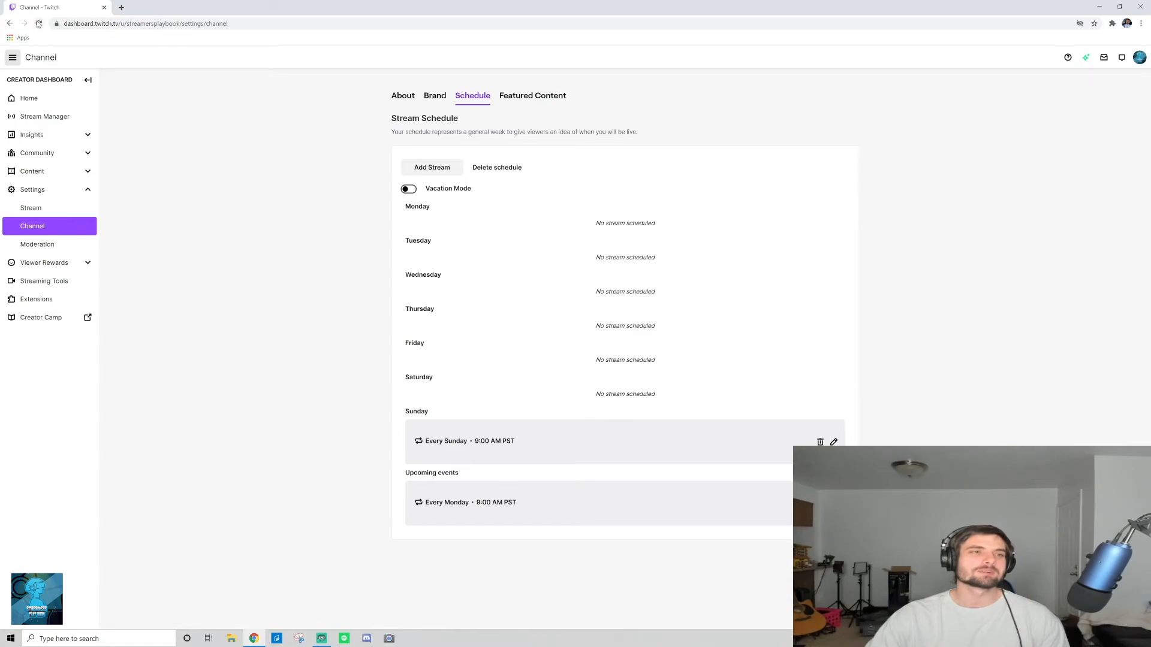
Reload the page and reopen the Schedule tab to confirm the Saturday 9:00 AM stream.
{"action": "left_click", "coordinate": [402, 95]}
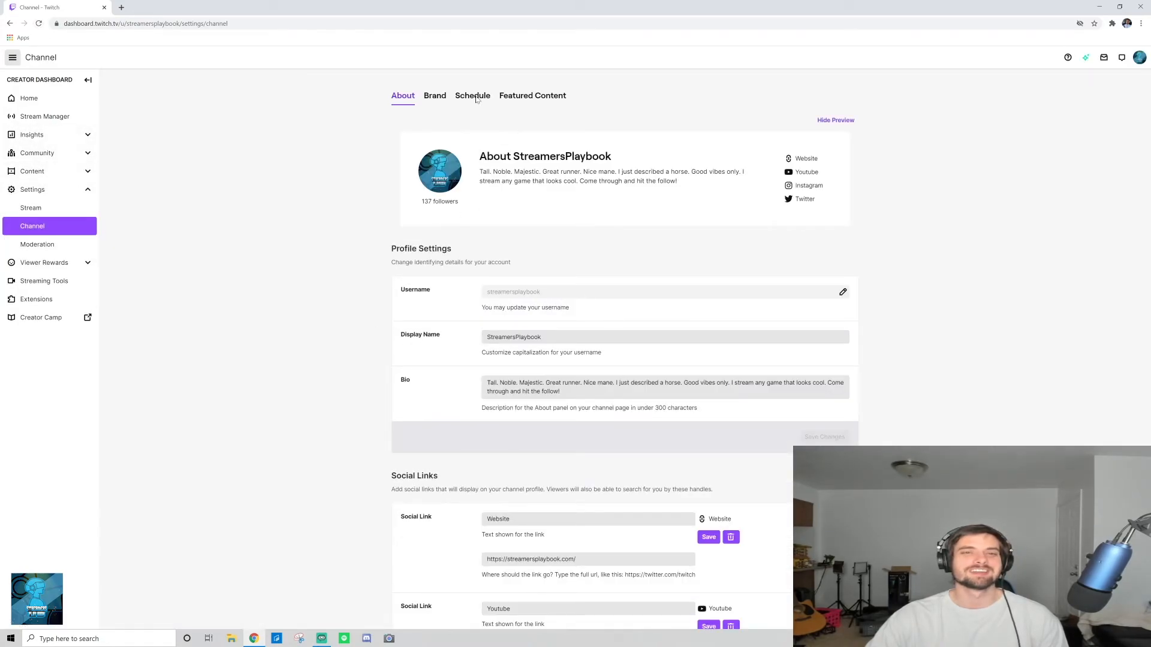
{"action": "left_click", "coordinate": [472, 95]}
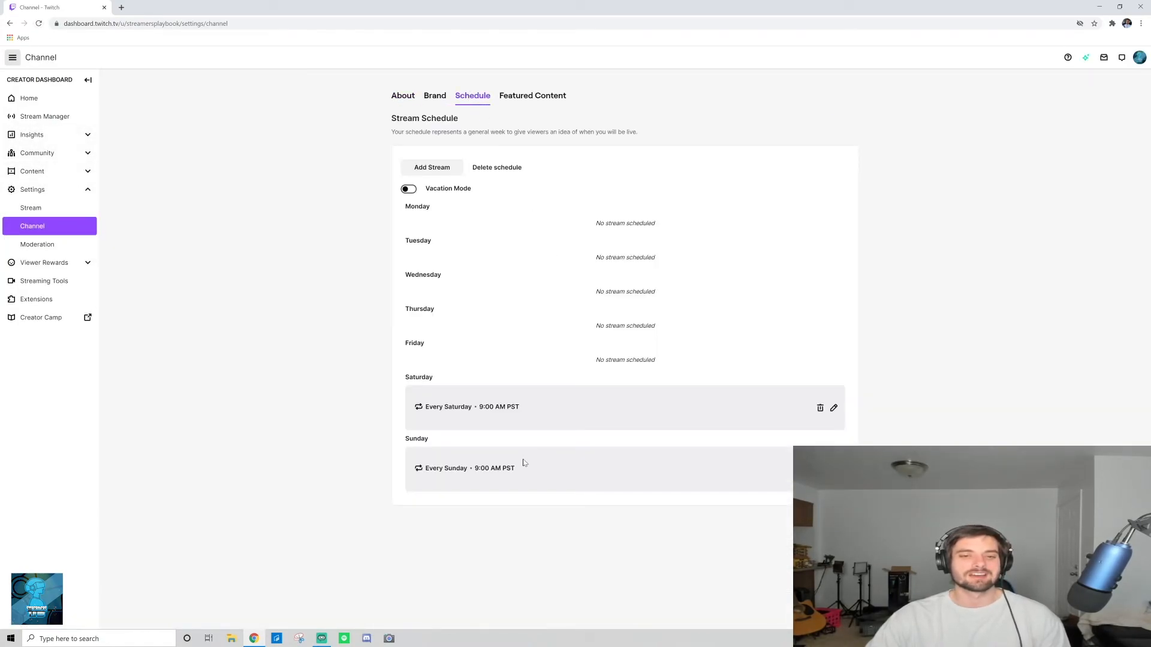
{"action": "mouse_move", "coordinate": [531, 390]}
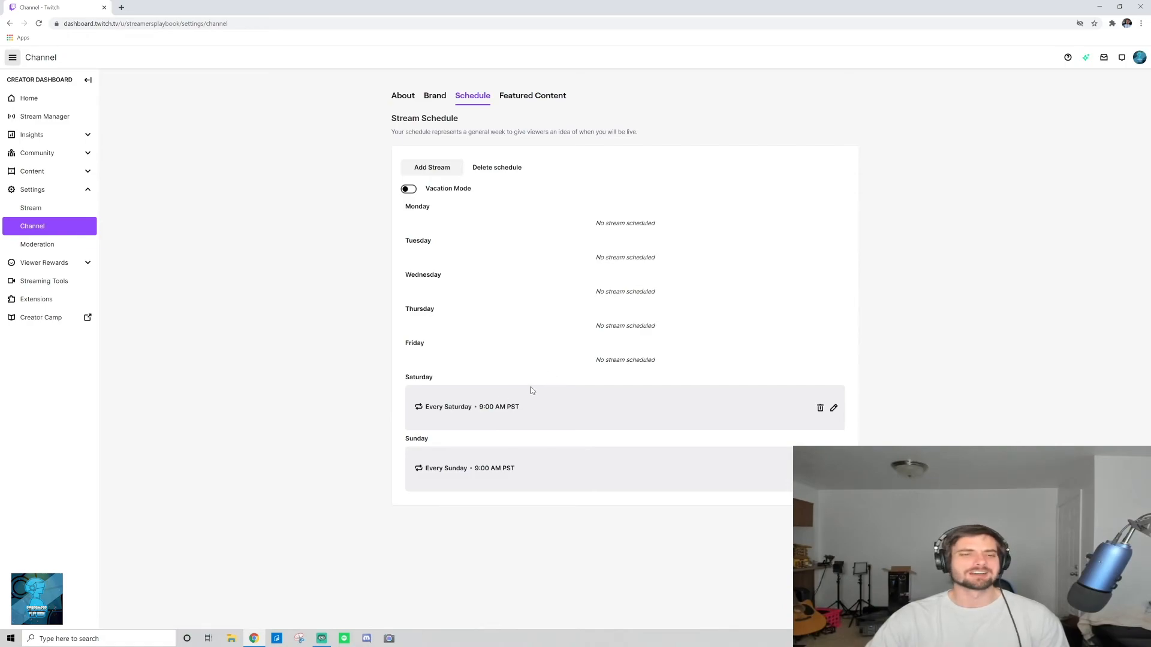